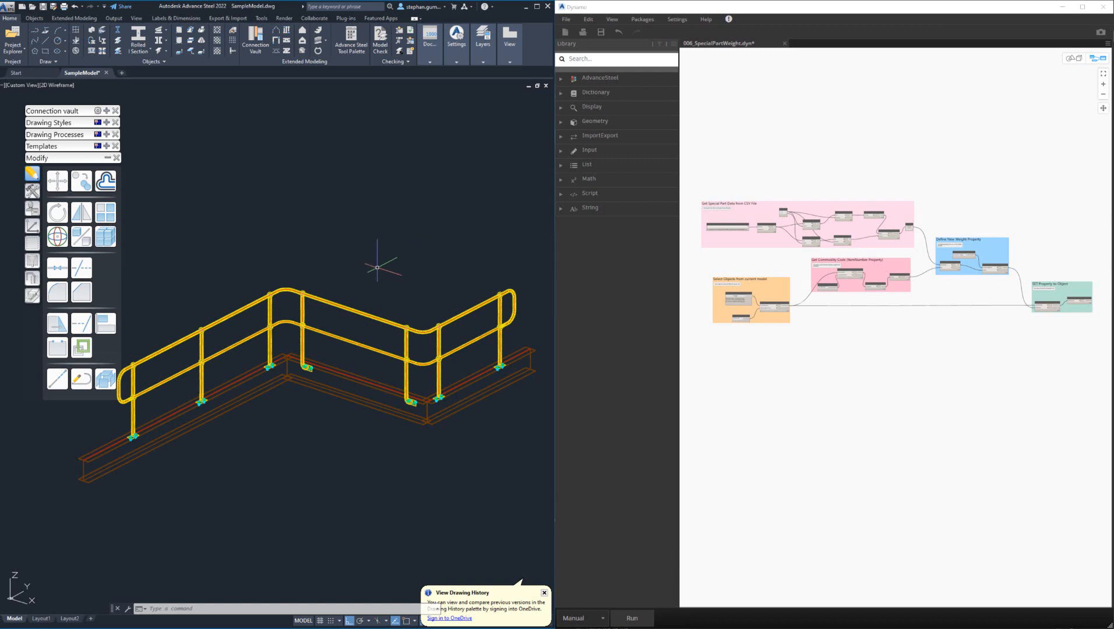
{"action": "mouse_move", "coordinate": [330, 266]}
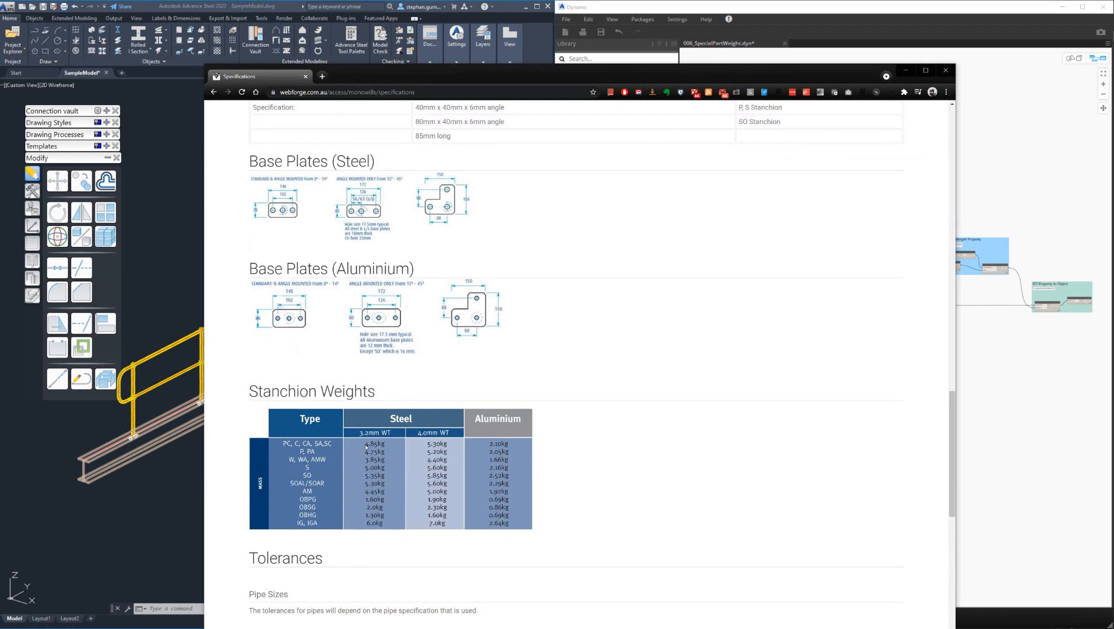
{"action": "mouse_move", "coordinate": [359, 525]}
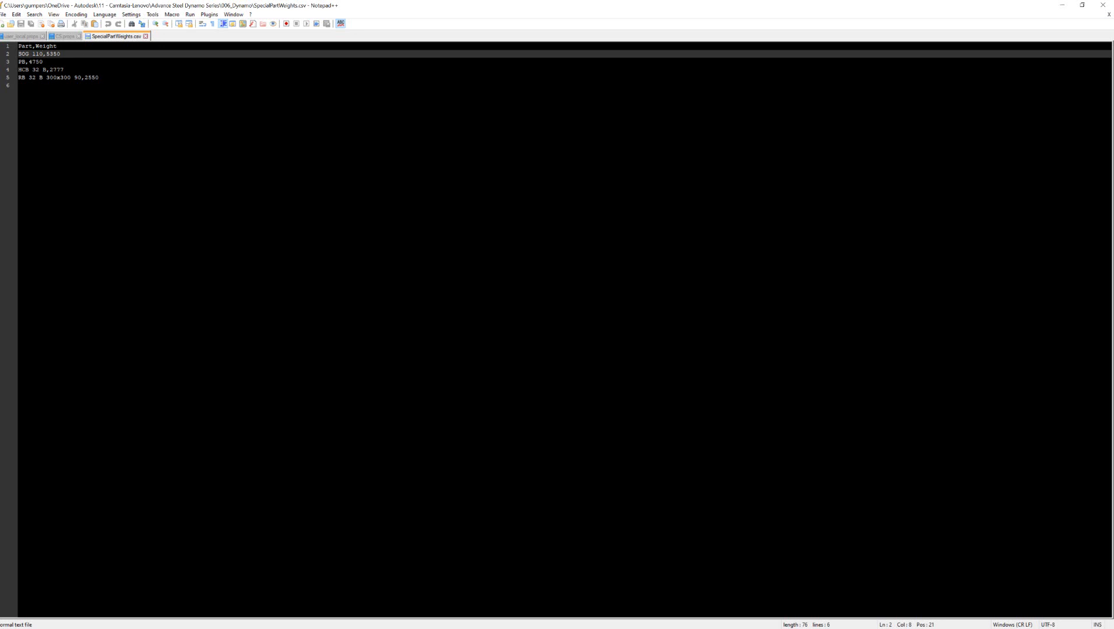
{"action": "mouse_move", "coordinate": [1054, 14]}
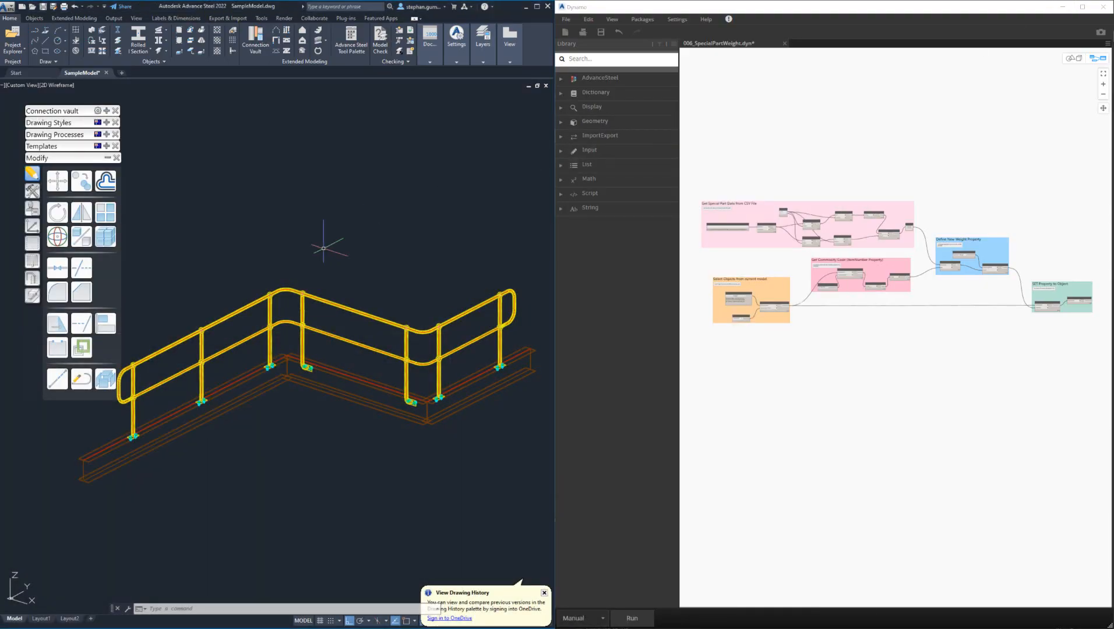
Open a stanchion's Special part properties and check weight 0.00 and commodity number PB
{"action": "left_click", "coordinate": [268, 323]}
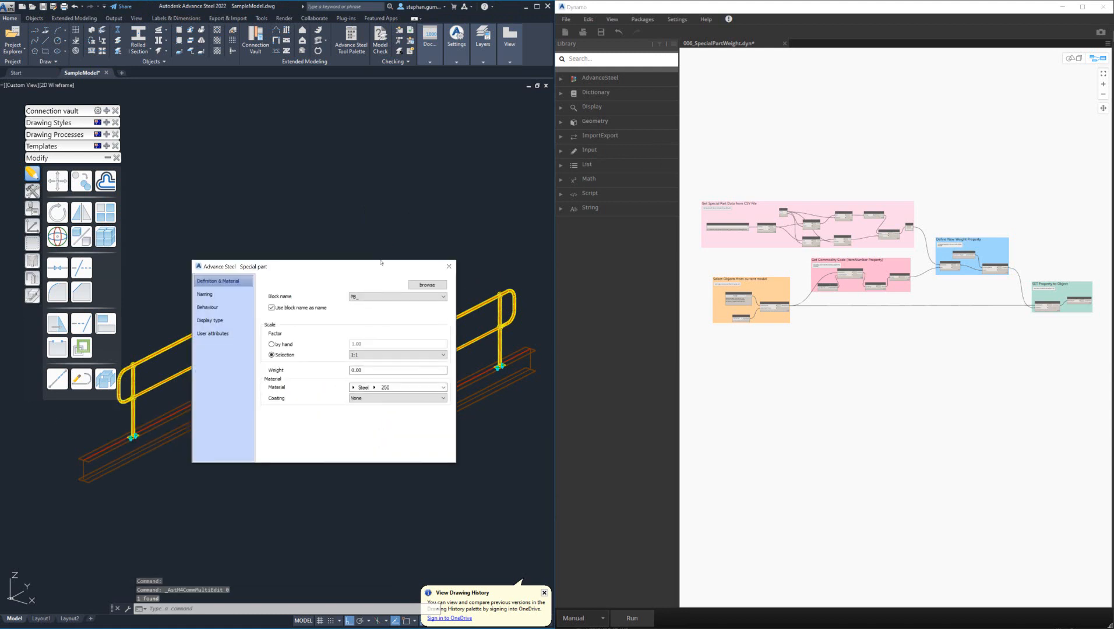
{"action": "left_click_drag", "start_coordinate": [320, 266], "coordinate": [319, 262]}
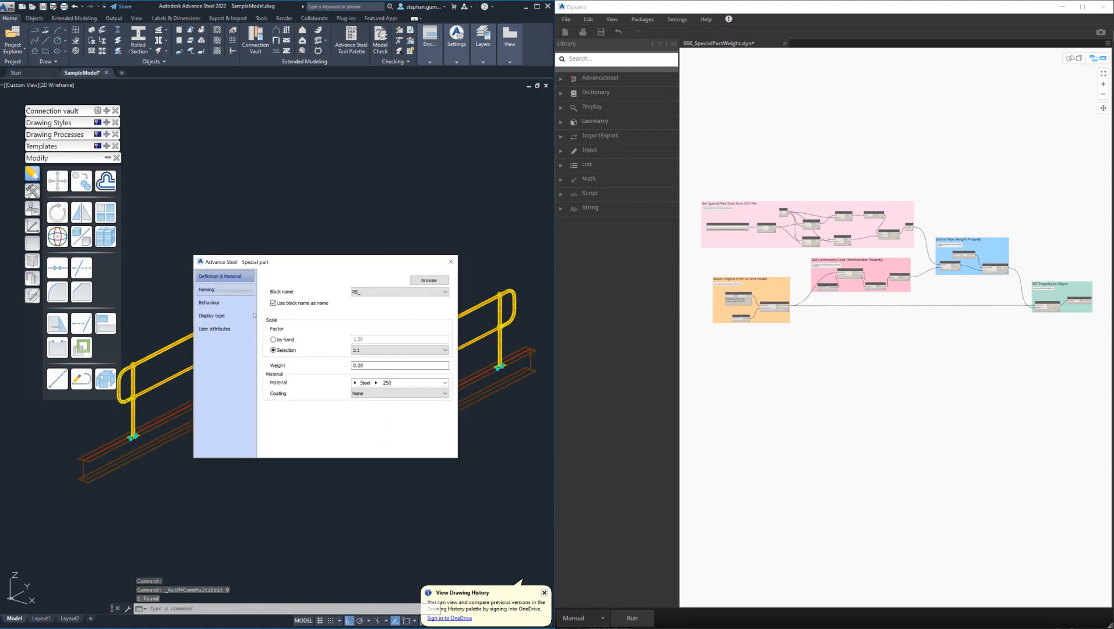
{"action": "left_click", "coordinate": [207, 289]}
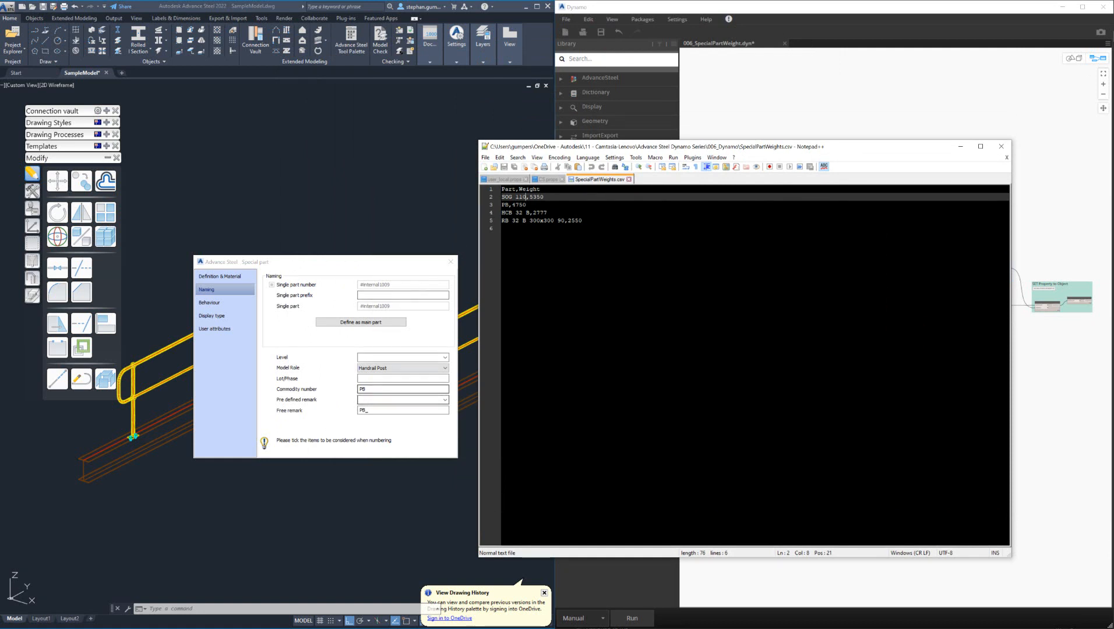
{"action": "double_click", "coordinate": [515, 204]}
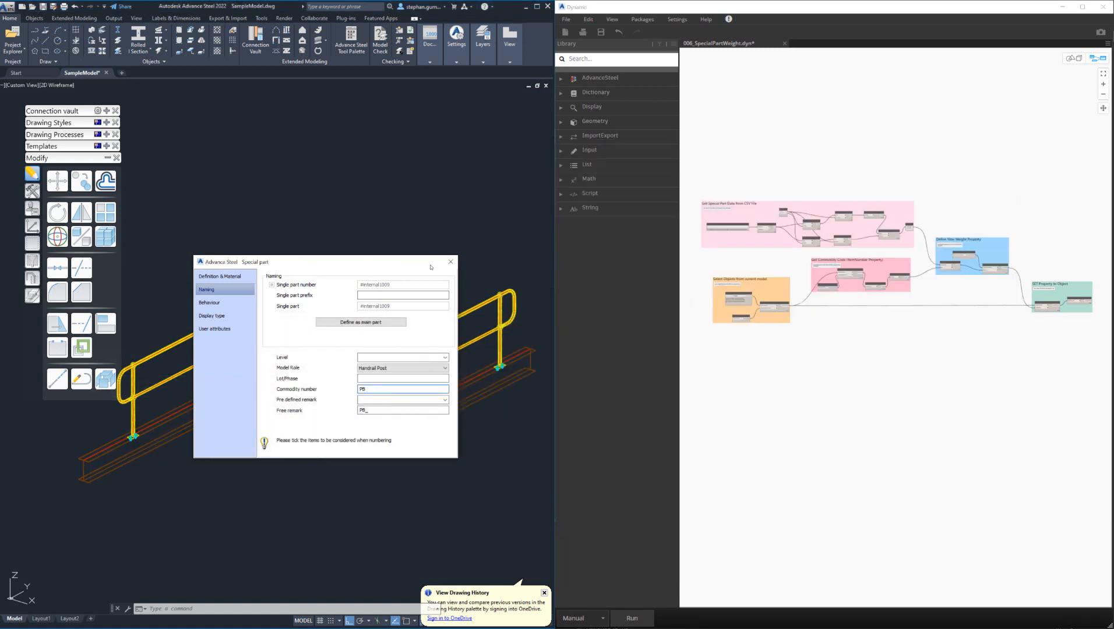
Close the stanchion's Special part properties dialog
{"action": "left_click", "coordinate": [449, 262]}
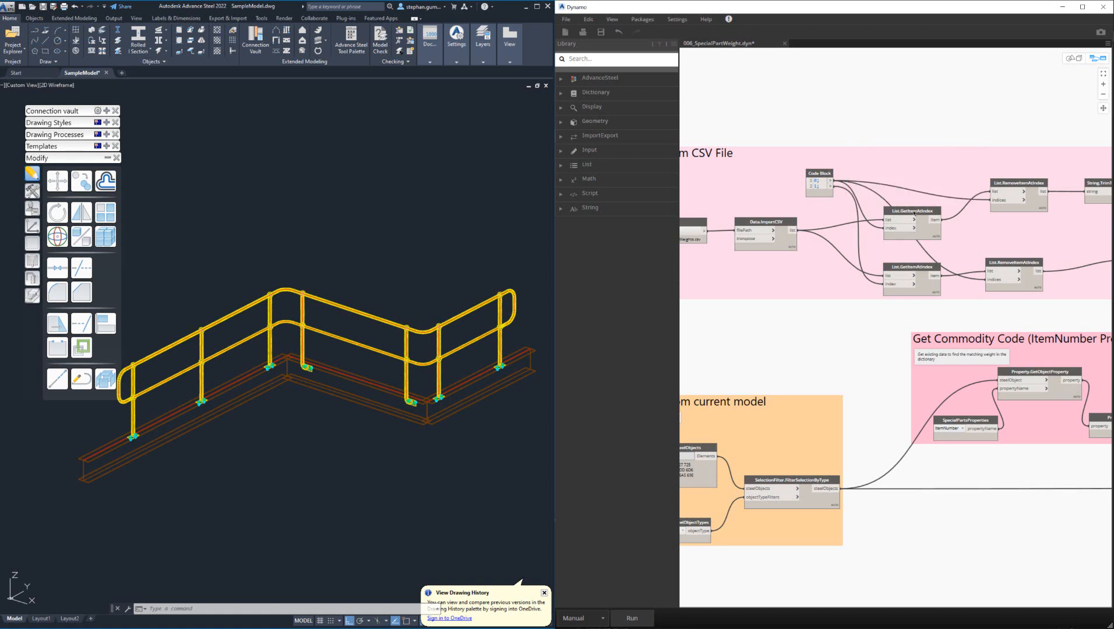
{"action": "mouse_move", "coordinate": [911, 211]}
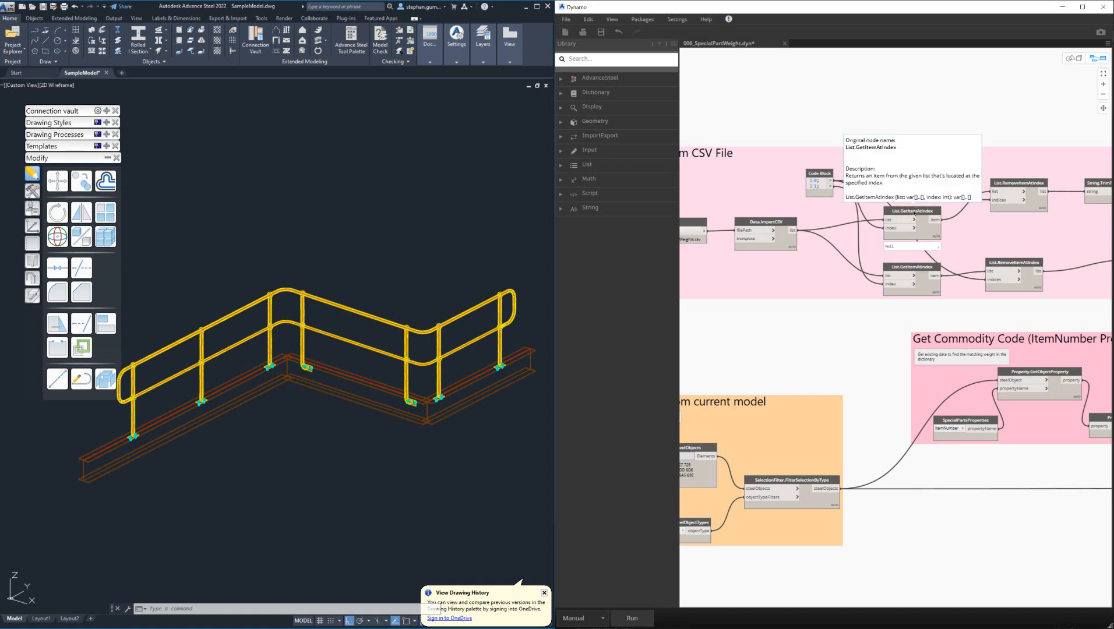
{"action": "mouse_move", "coordinate": [966, 224]}
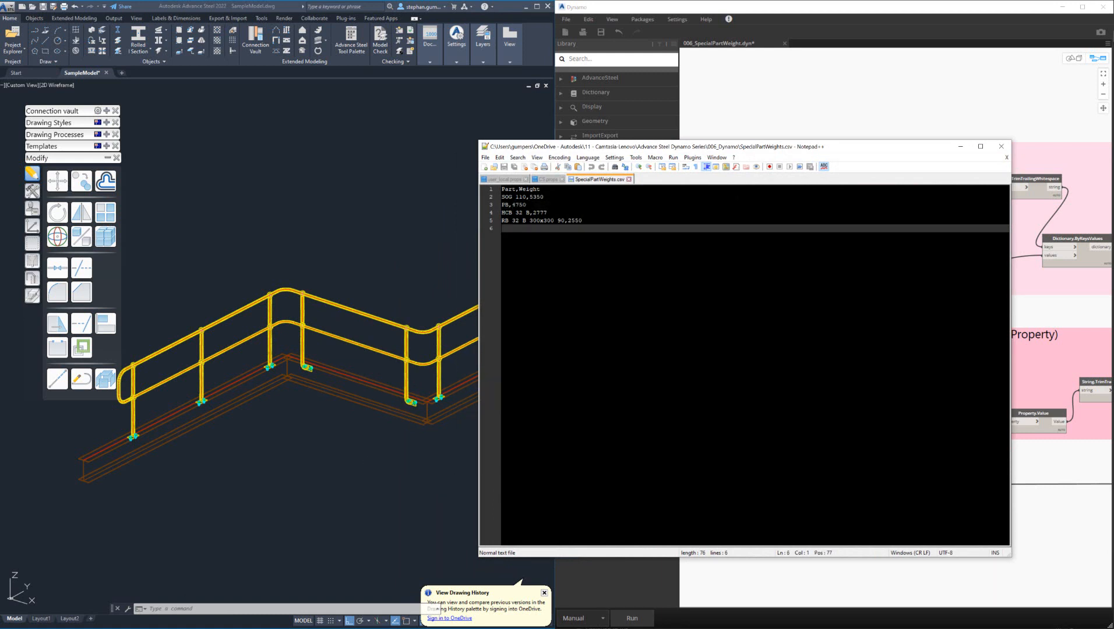
Highlight the 'Part' header word in the SpecialPartWeights CSV
{"action": "double_click", "coordinate": [506, 189]}
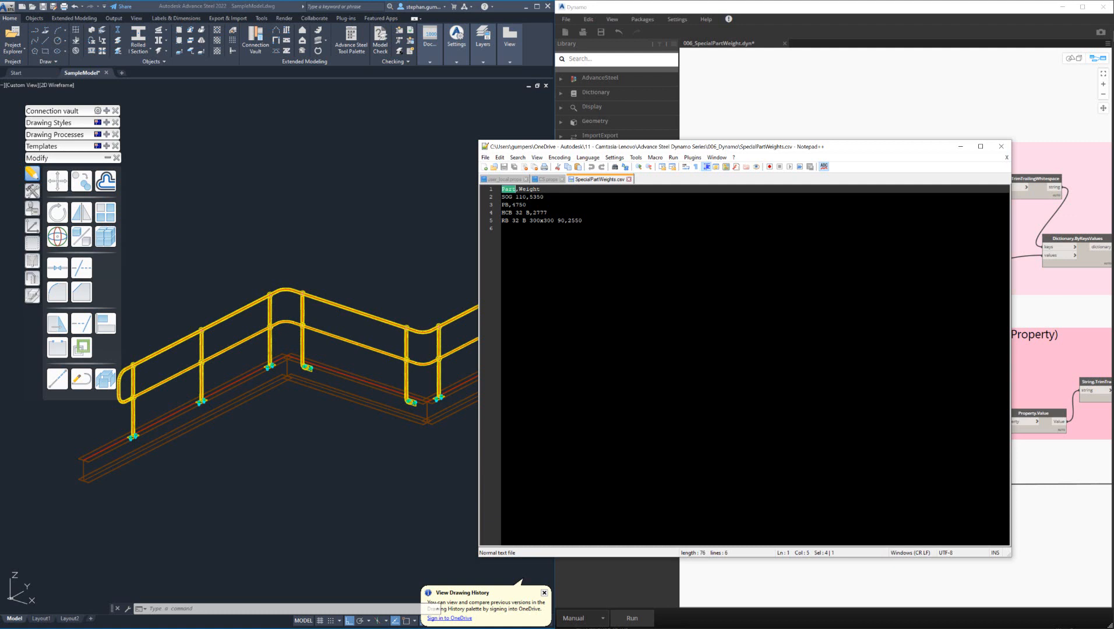
{"action": "mouse_move", "coordinate": [946, 154]}
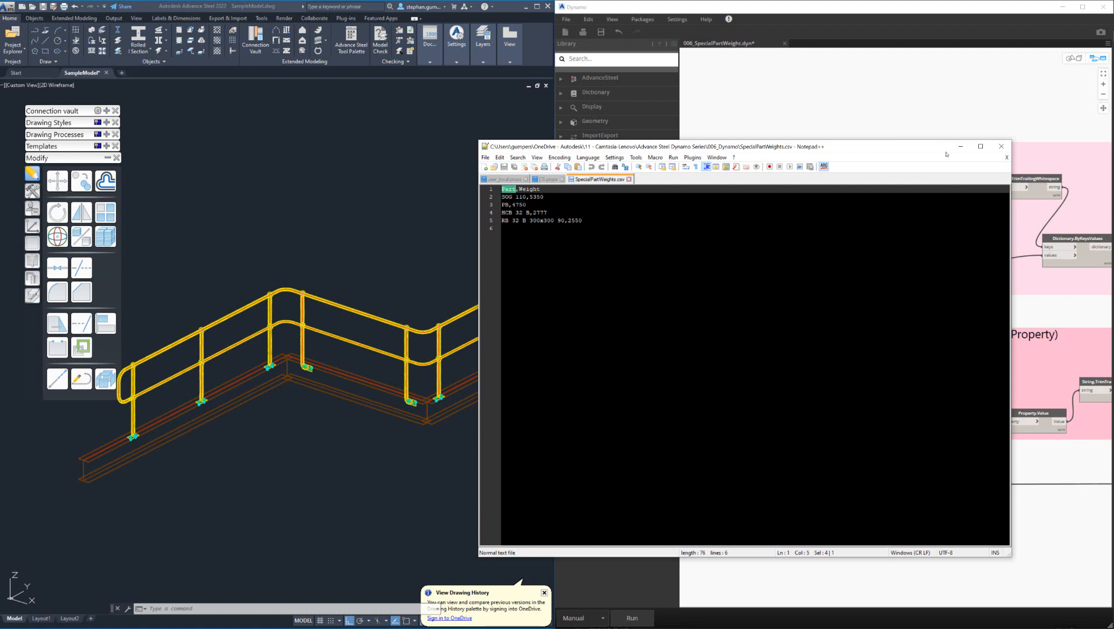
{"action": "mouse_move", "coordinate": [957, 158]}
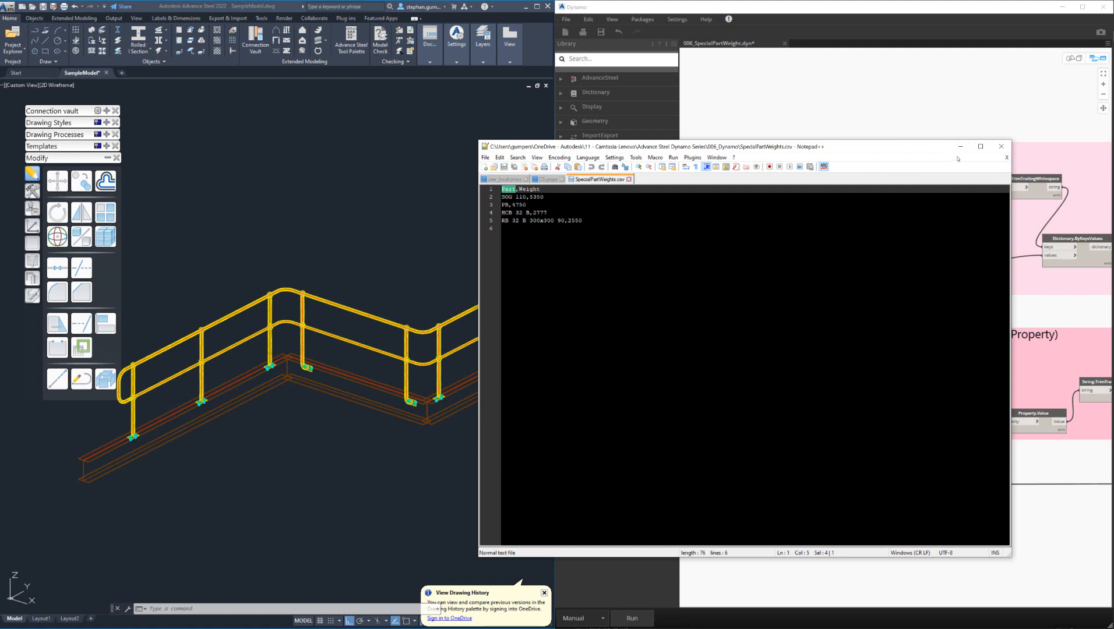
{"action": "mouse_move", "coordinate": [981, 158]}
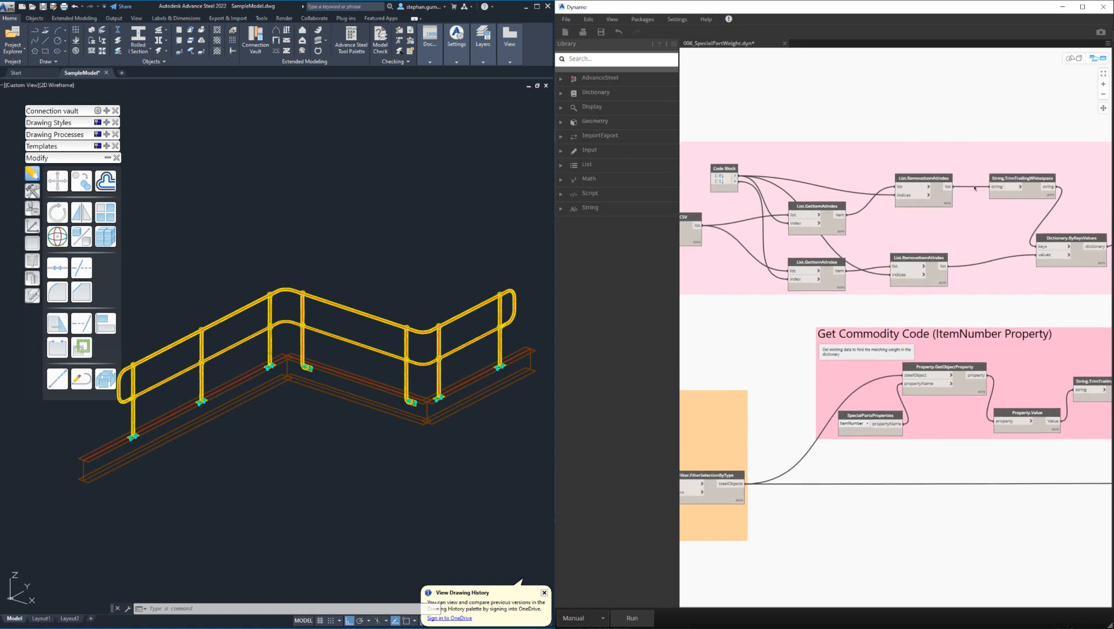
{"action": "mouse_move", "coordinate": [1037, 183]}
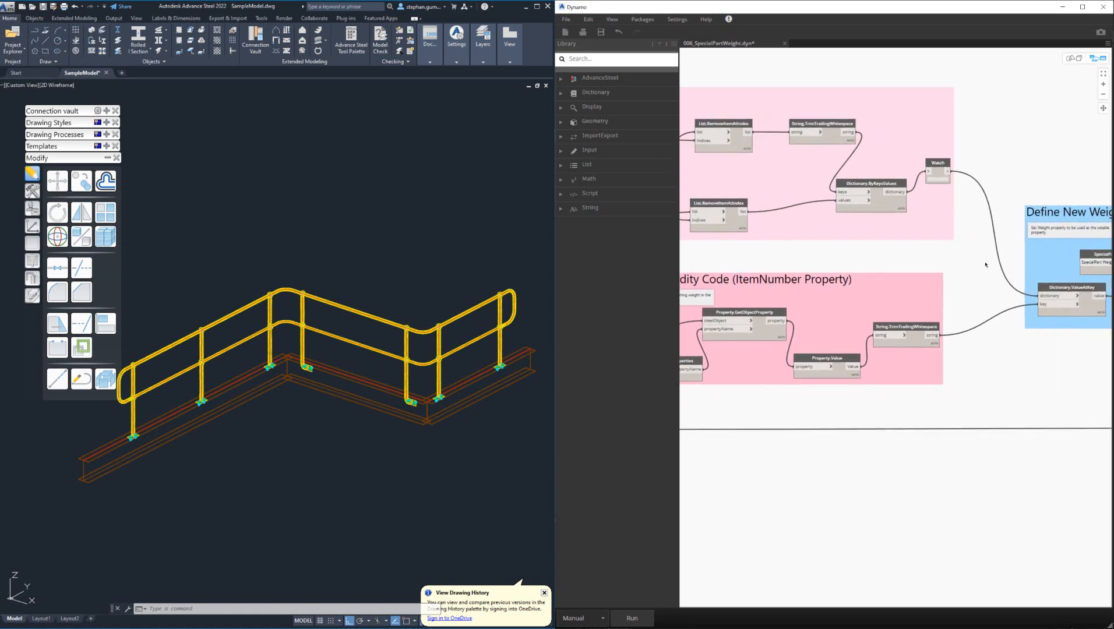
{"action": "mouse_move", "coordinate": [948, 171]}
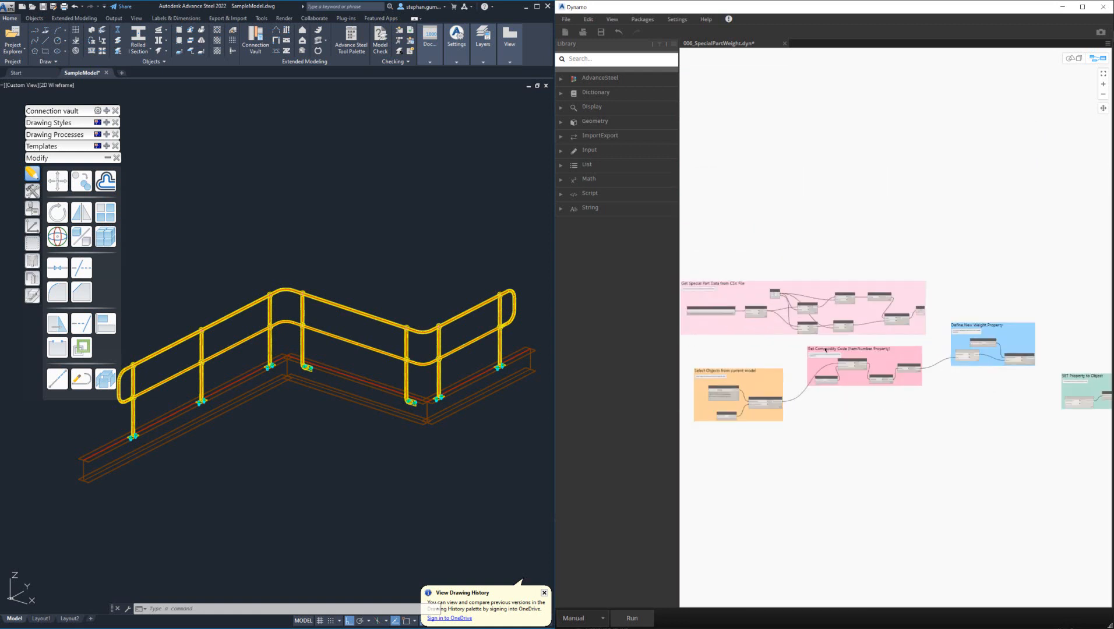
Run the Dynamo weight graph to produce the part-to-weight dictionary
{"action": "left_click", "coordinate": [631, 617]}
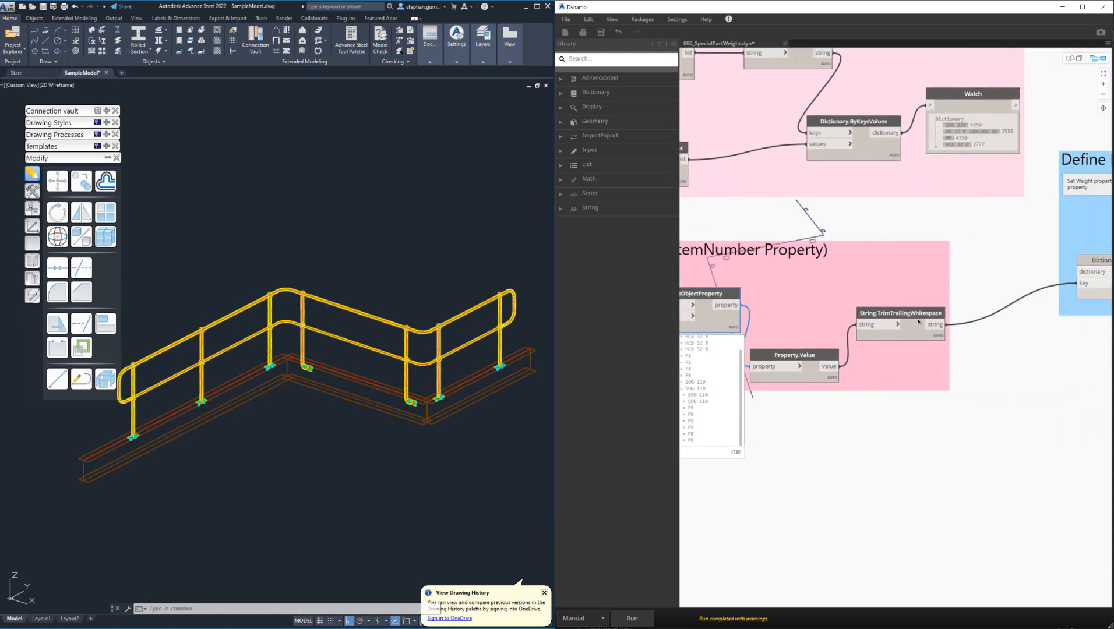
{"action": "mouse_move", "coordinate": [987, 332]}
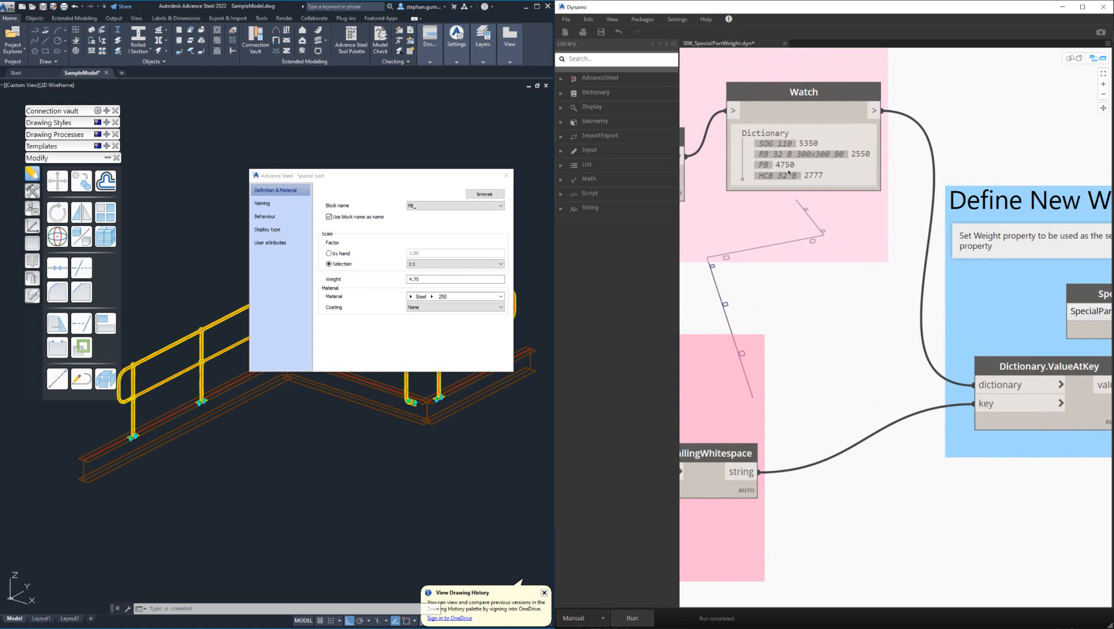
Close the PB part's properties, then confirm the HCB 32 B part weighs 2.78 and close it
{"action": "left_click", "coordinate": [506, 175]}
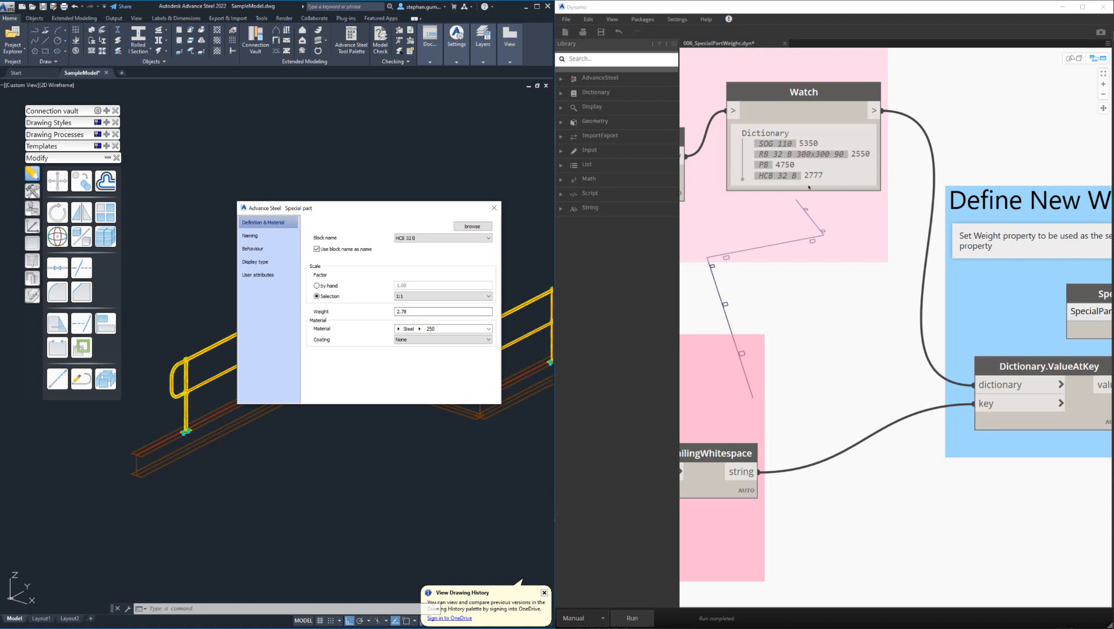
{"action": "left_click", "coordinate": [494, 207]}
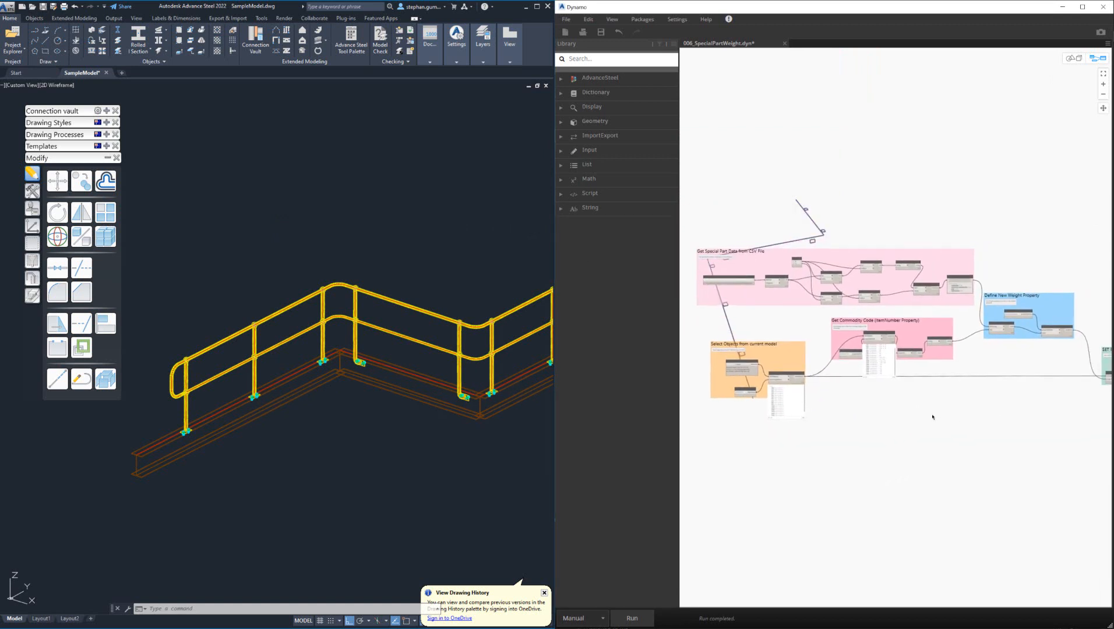
{"action": "mouse_move", "coordinate": [1018, 432]}
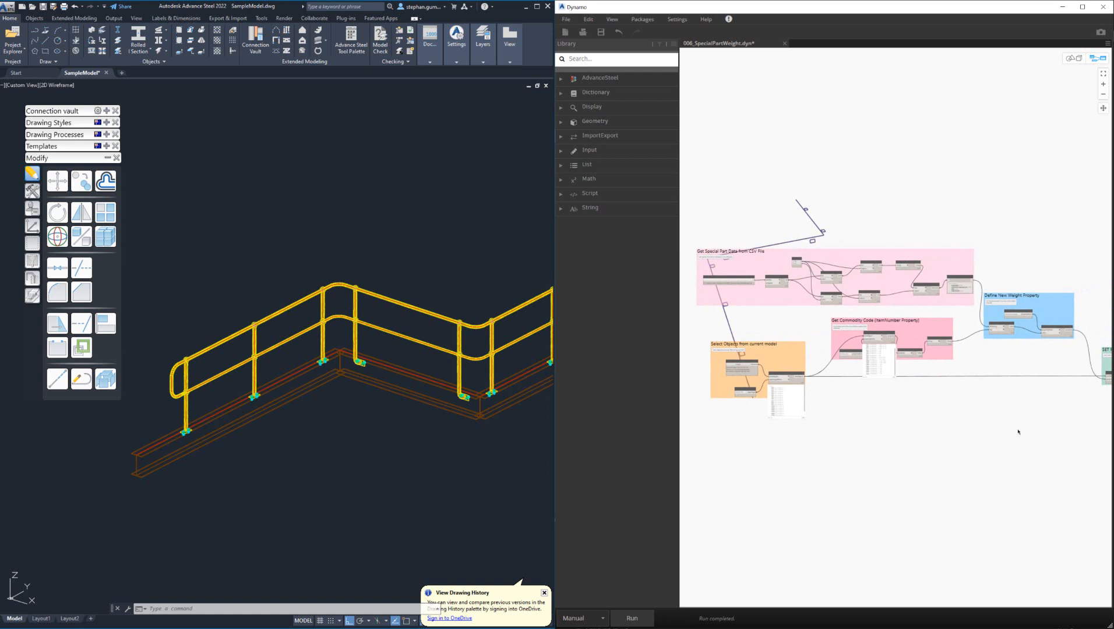
{"action": "mouse_move", "coordinate": [1033, 433]}
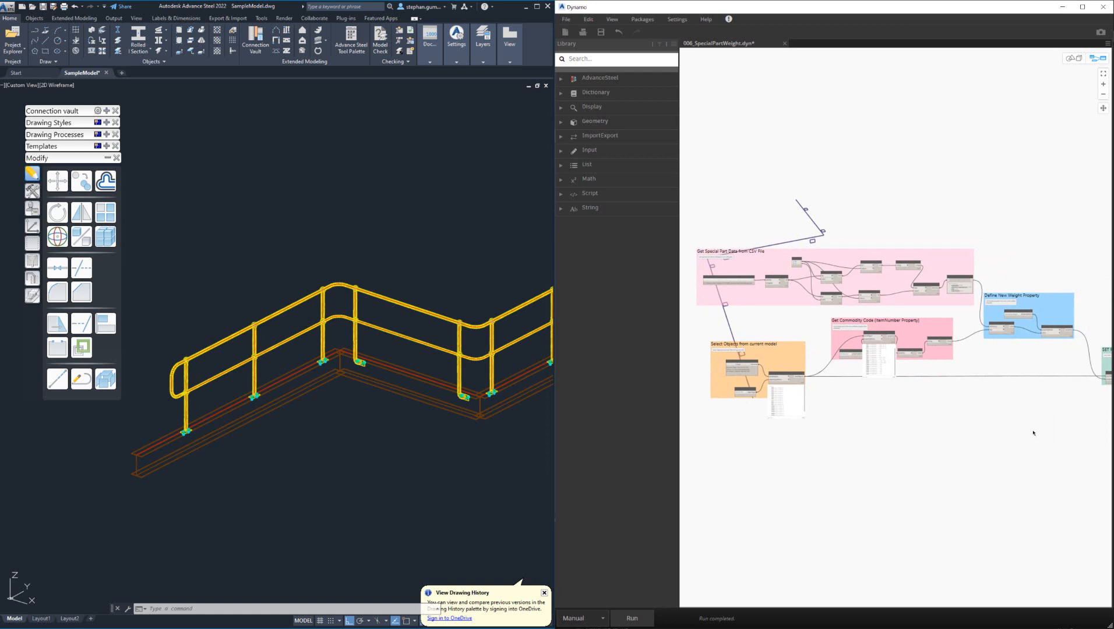
{"action": "mouse_move", "coordinate": [1032, 433]}
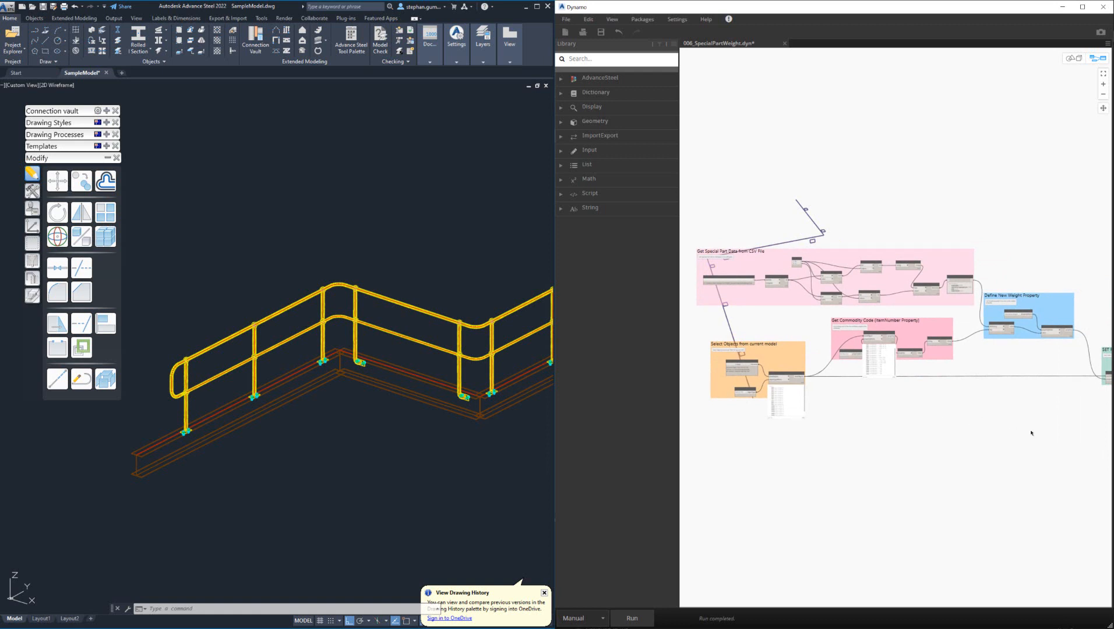